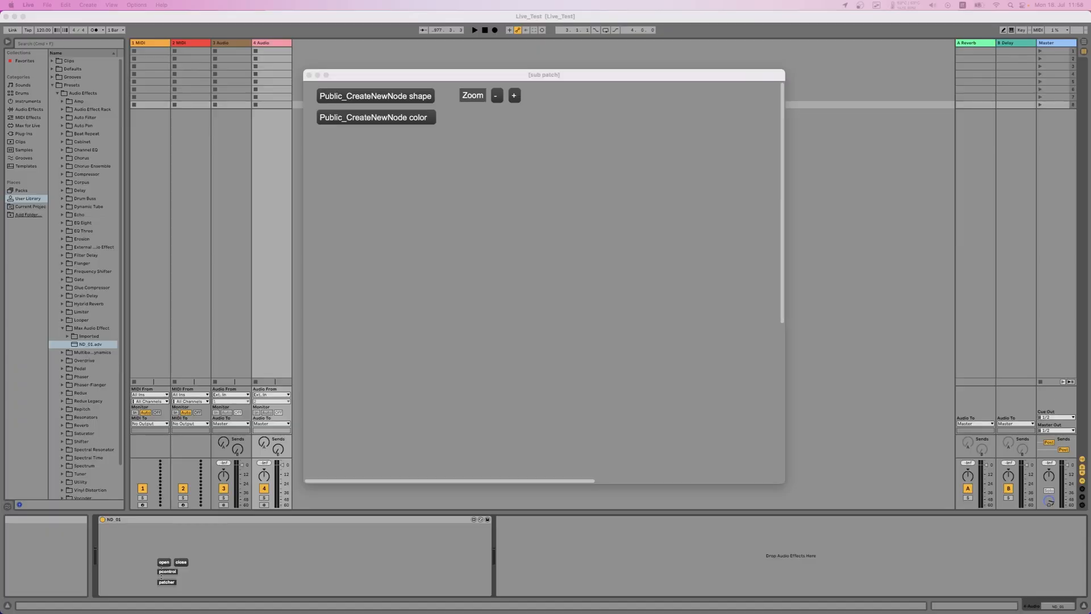
mouse_move(843, 6)
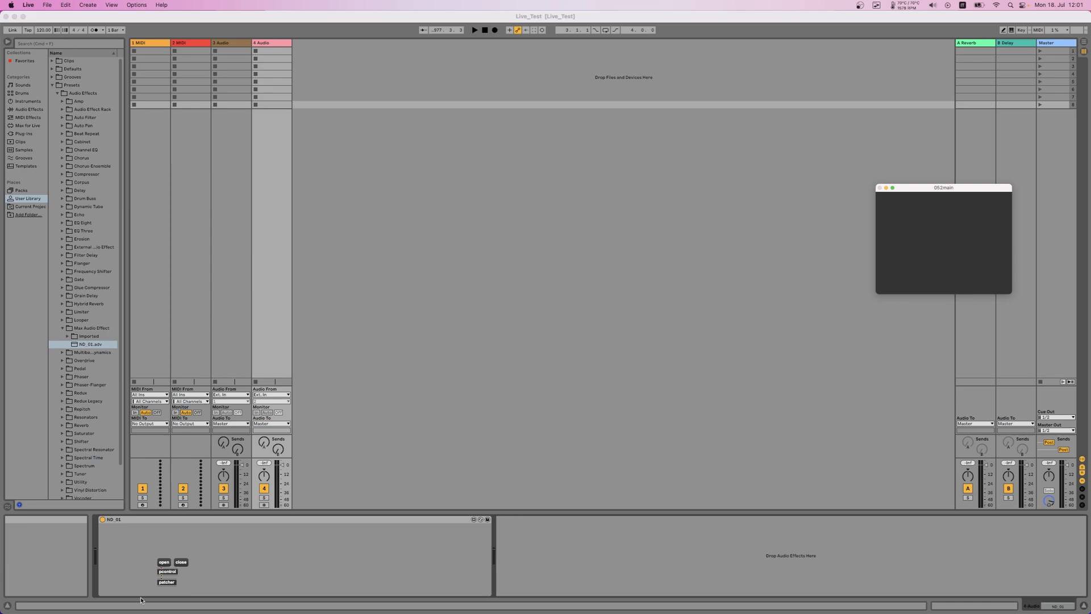
Step: Bring back the node patcher window and reposition it on screen
click(165, 581)
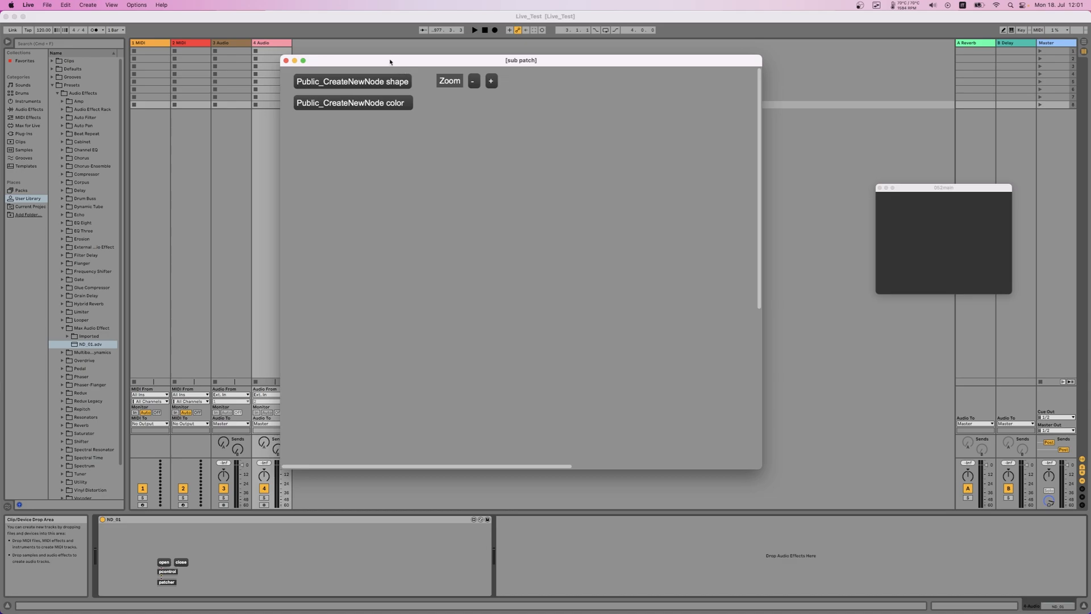
drag(390, 60, 555, 90)
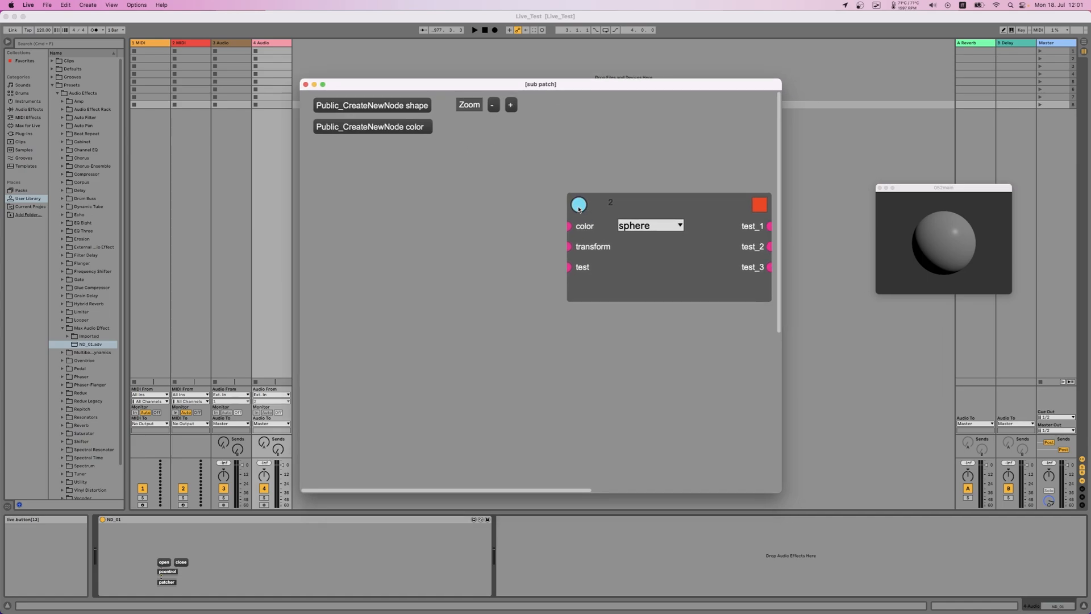
Step: Wire the colour node into the shape's colour inlet and choose a colour swatch
drag(779, 492, 902, 492)
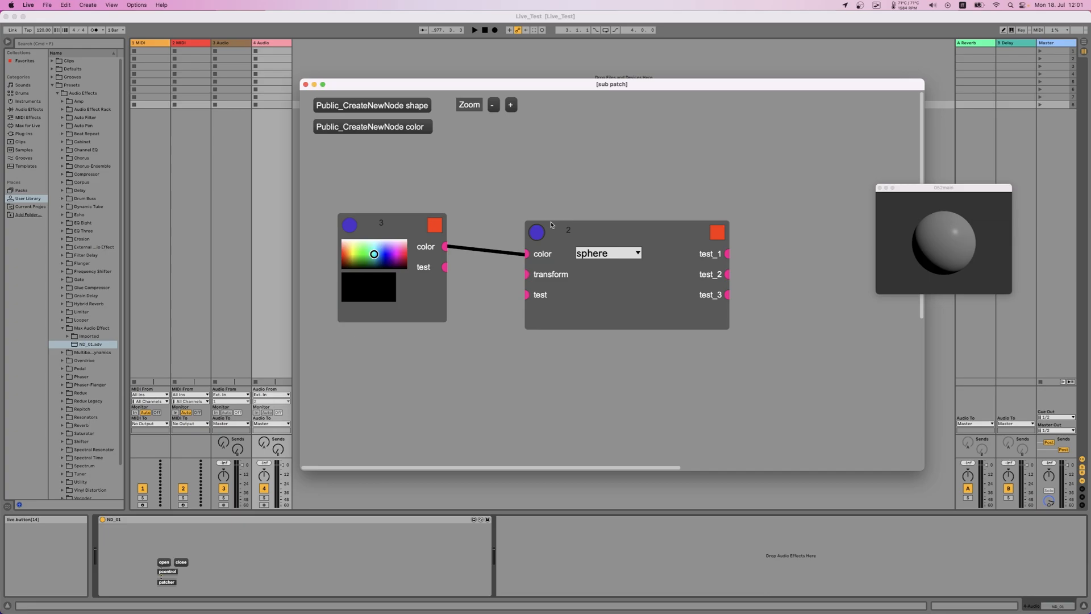
click(402, 245)
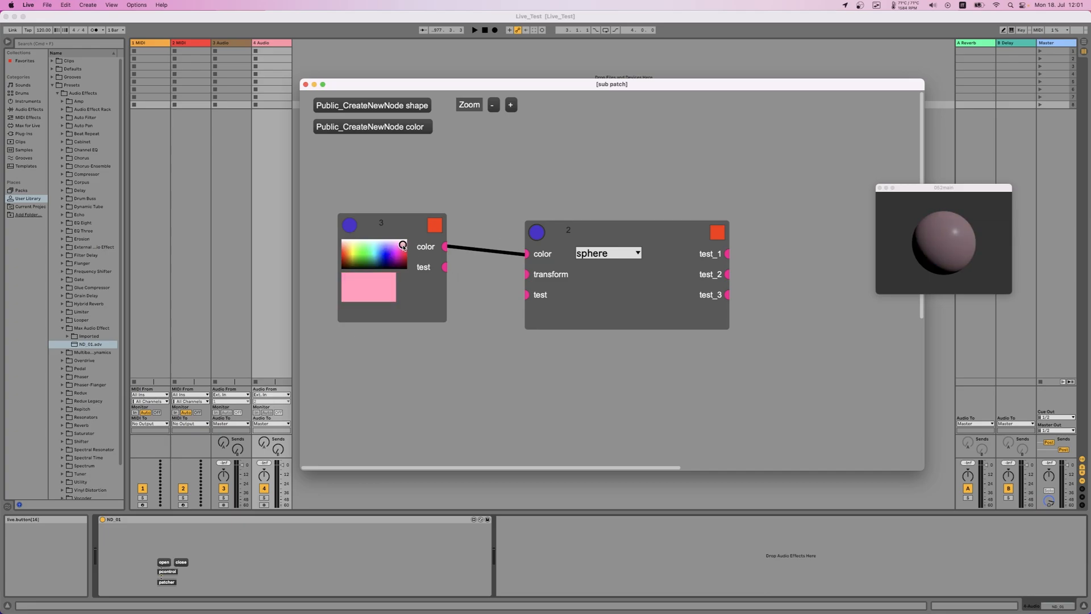
click(367, 245)
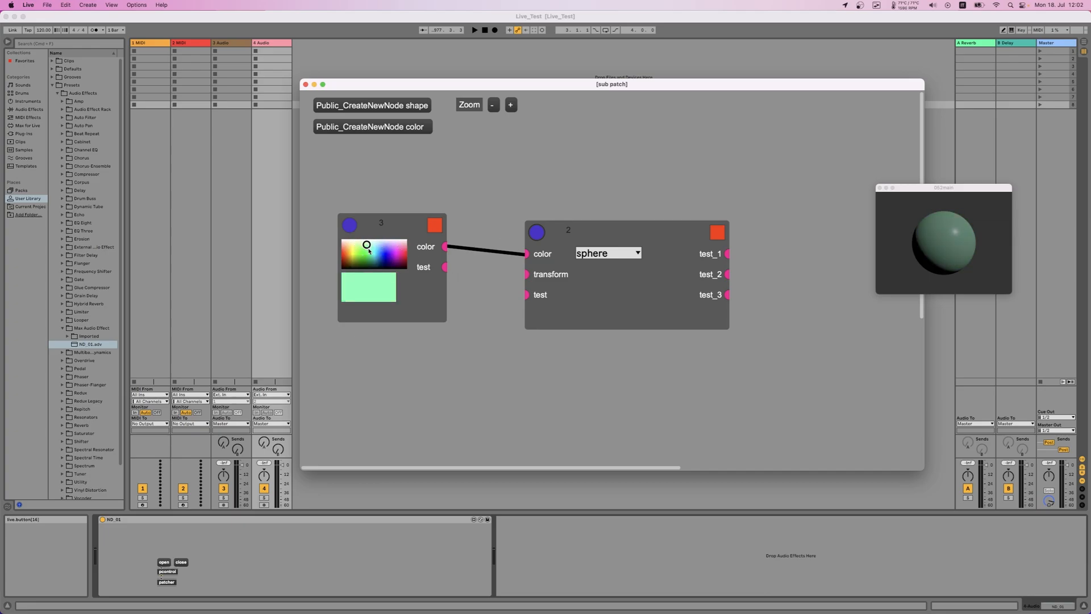
Step: Change the shape type from sphere to cube
click(605, 253)
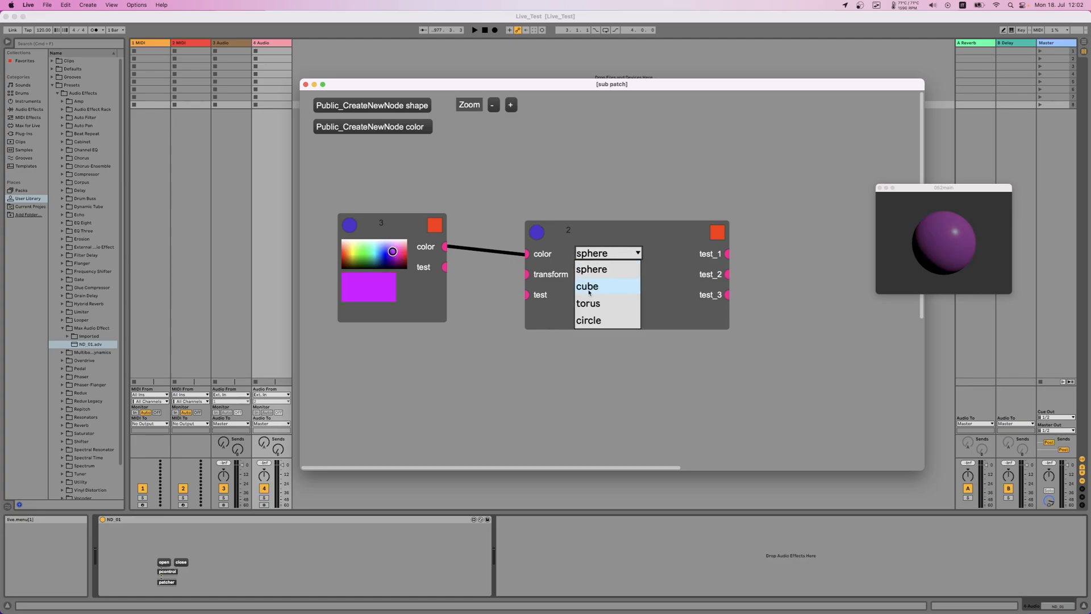
click(587, 286)
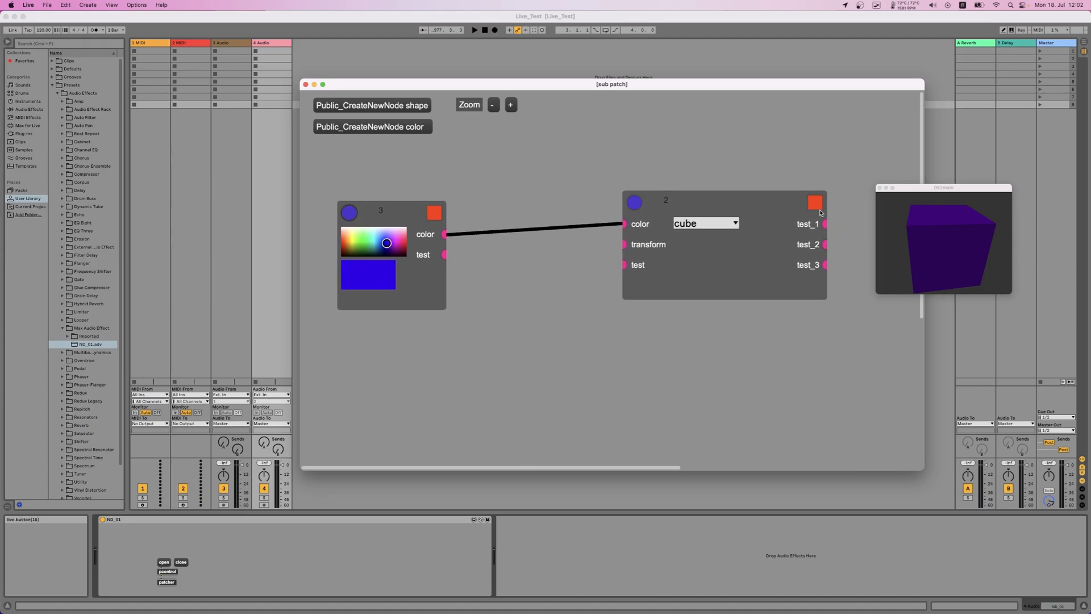
Step: Remove the cube node and experiment with wiring extra shape nodes together
click(705, 223)
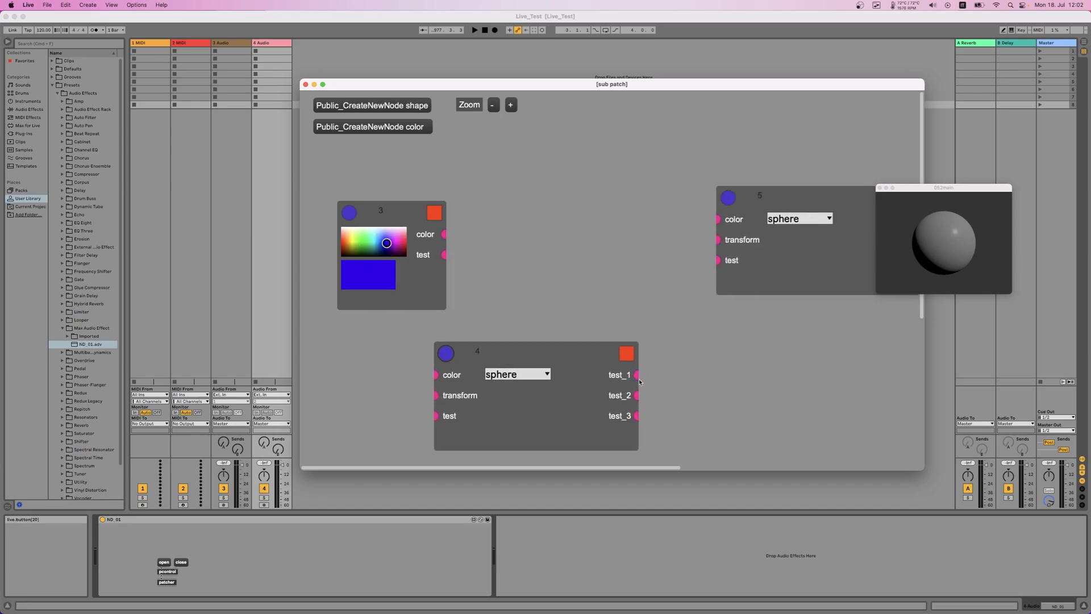
drag(636, 374, 717, 231)
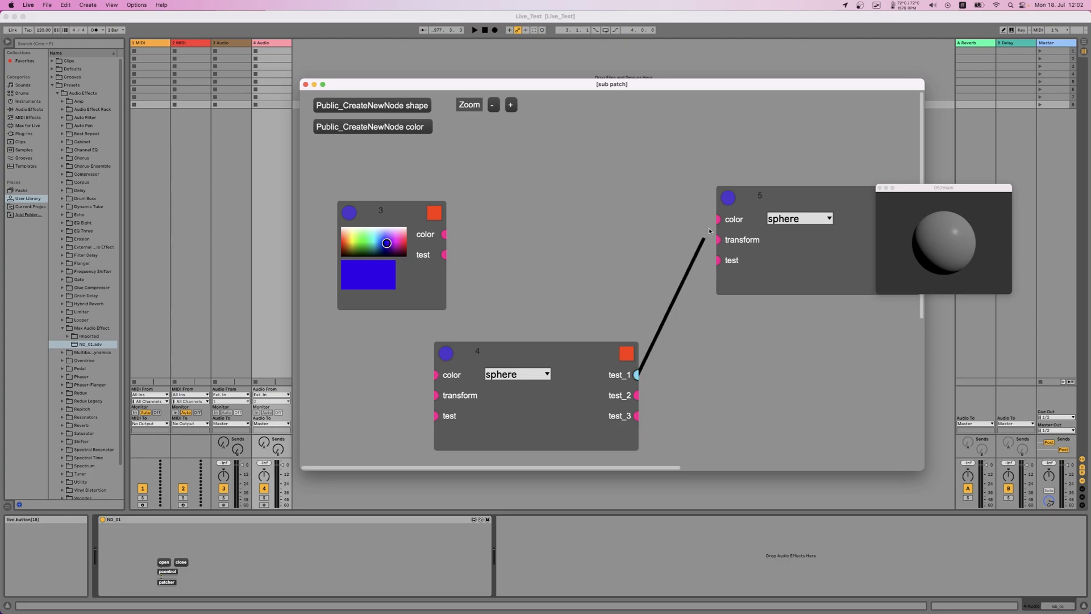
drag(780, 194, 734, 194)
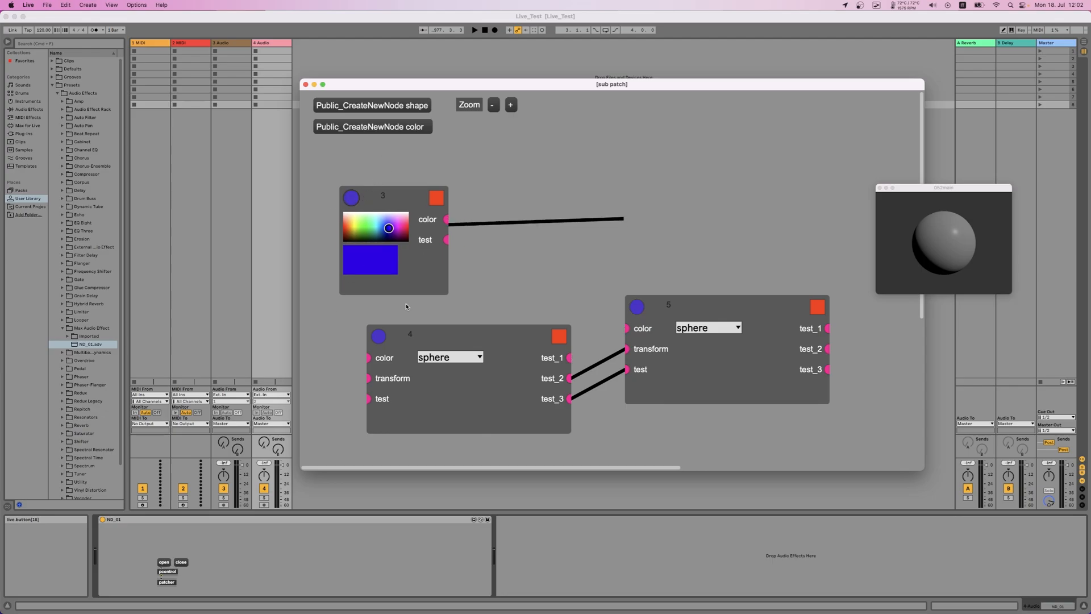
drag(383, 196, 413, 240)
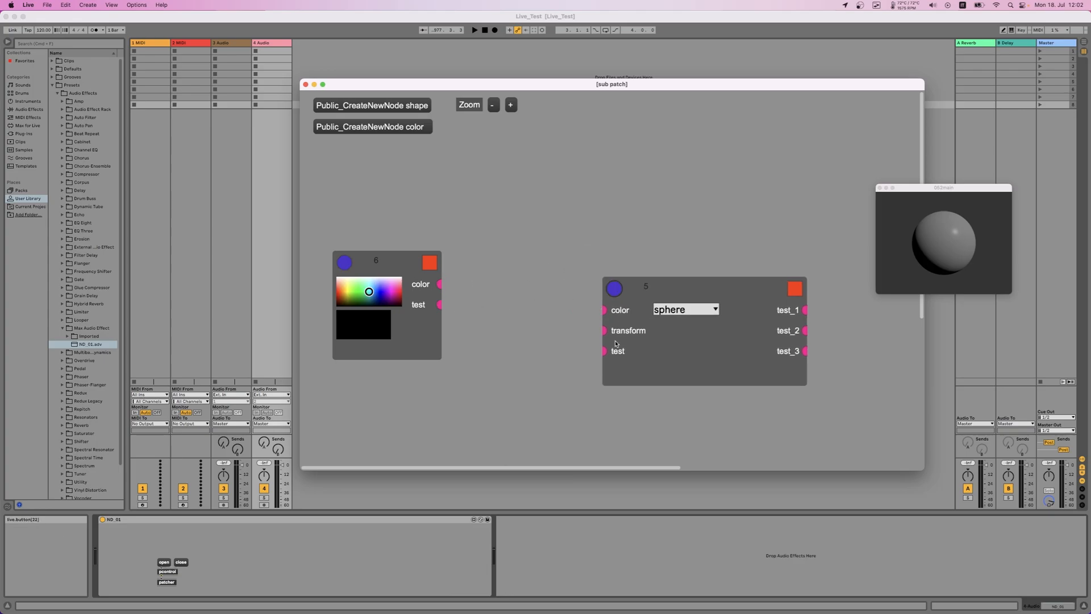
Step: Enlarge the render window and patch the colour node's outlet into the sphere node's colour inlet
drag(376, 261, 407, 279)
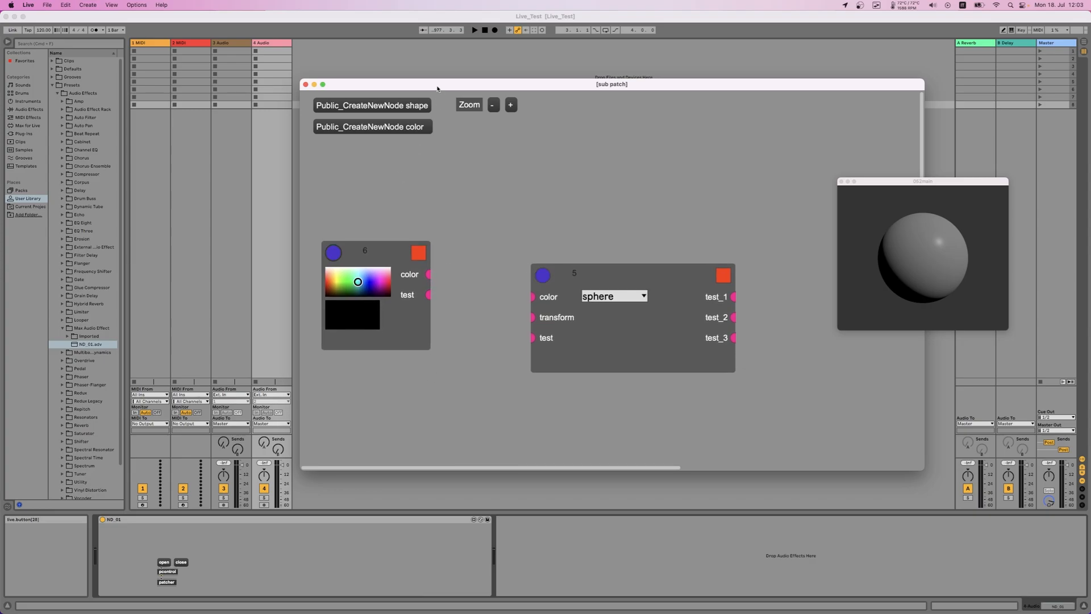
drag(611, 84, 628, 81)
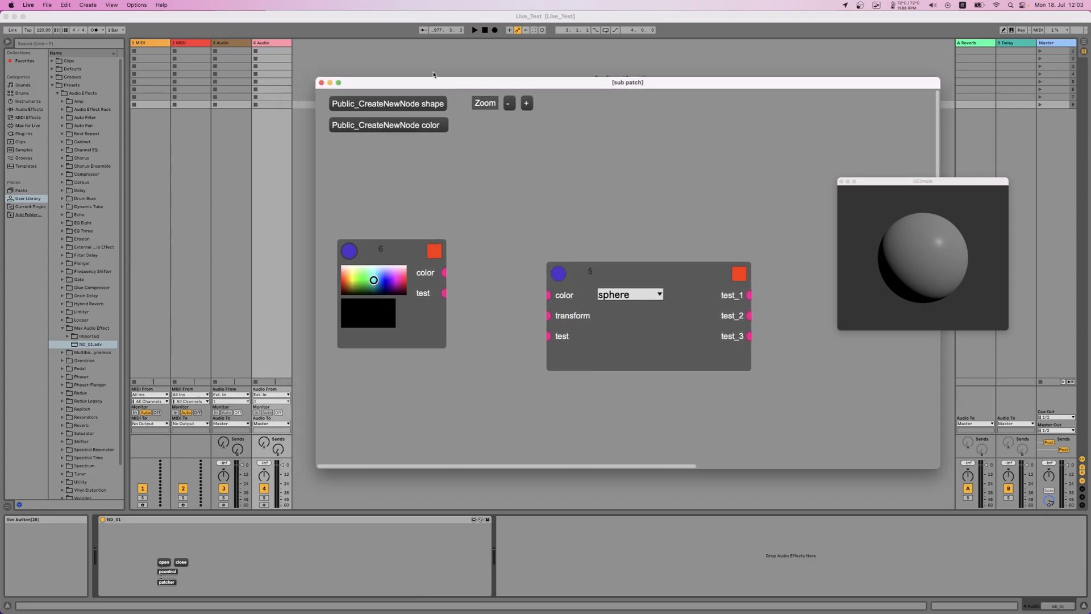
drag(627, 82, 591, 81)
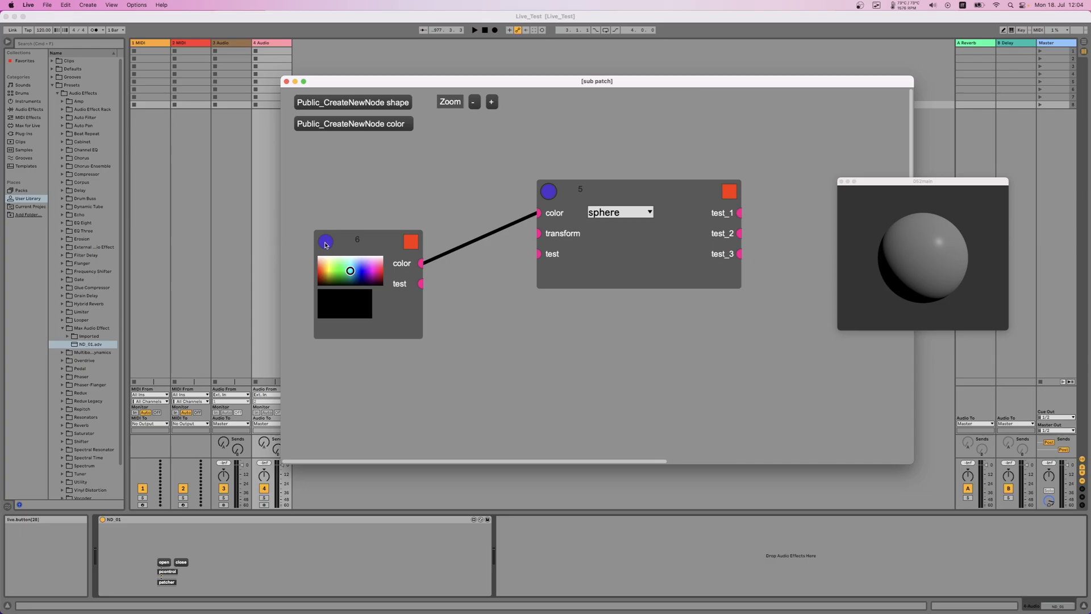
drag(596, 81, 587, 76)
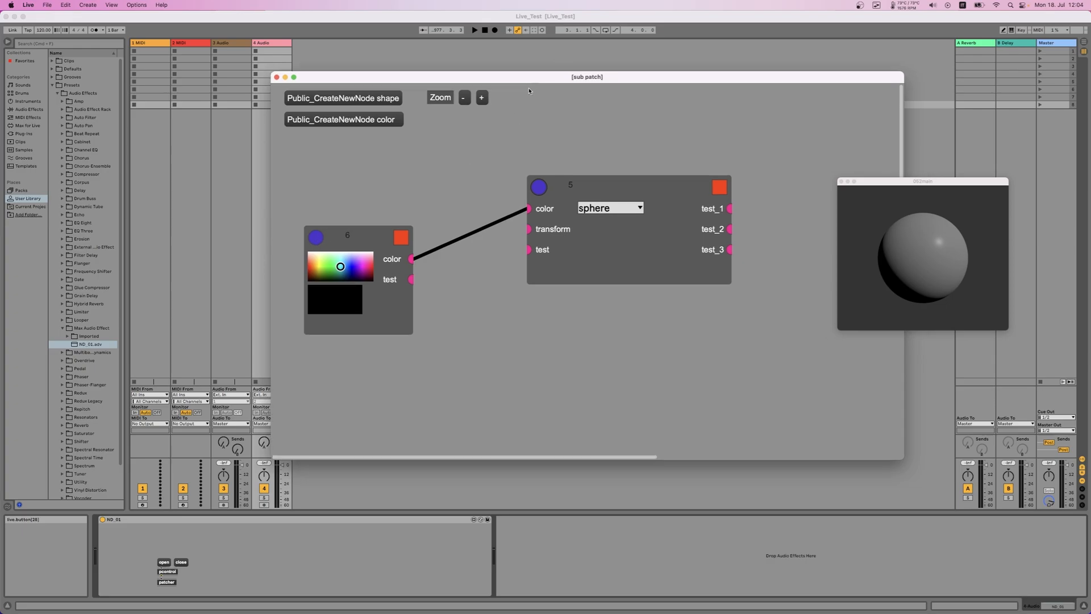